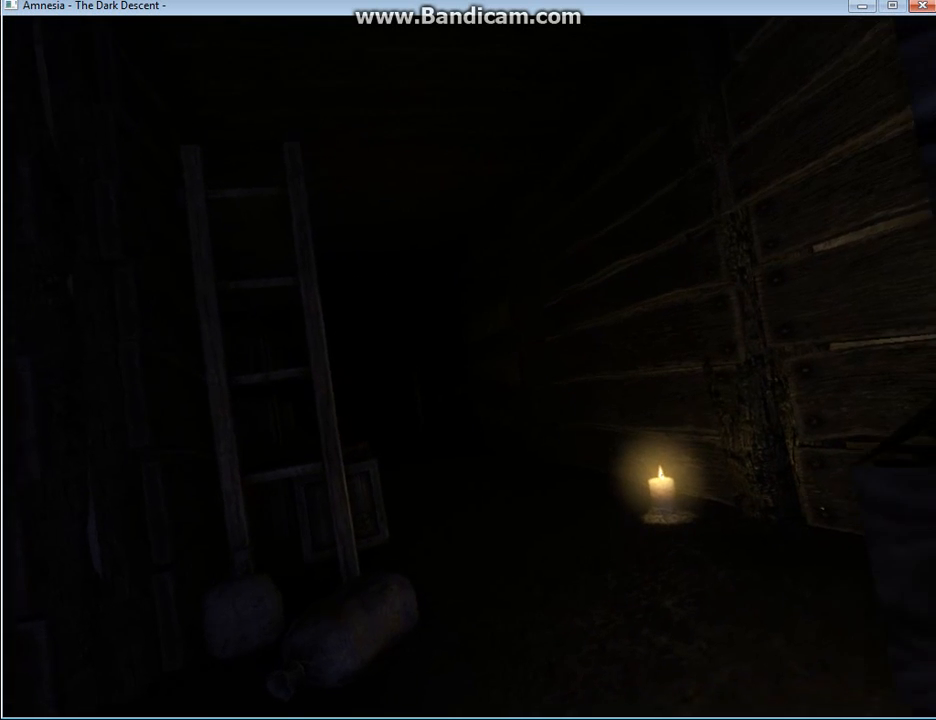
{"action": "mouse_move", "coordinate": [468, 360]}
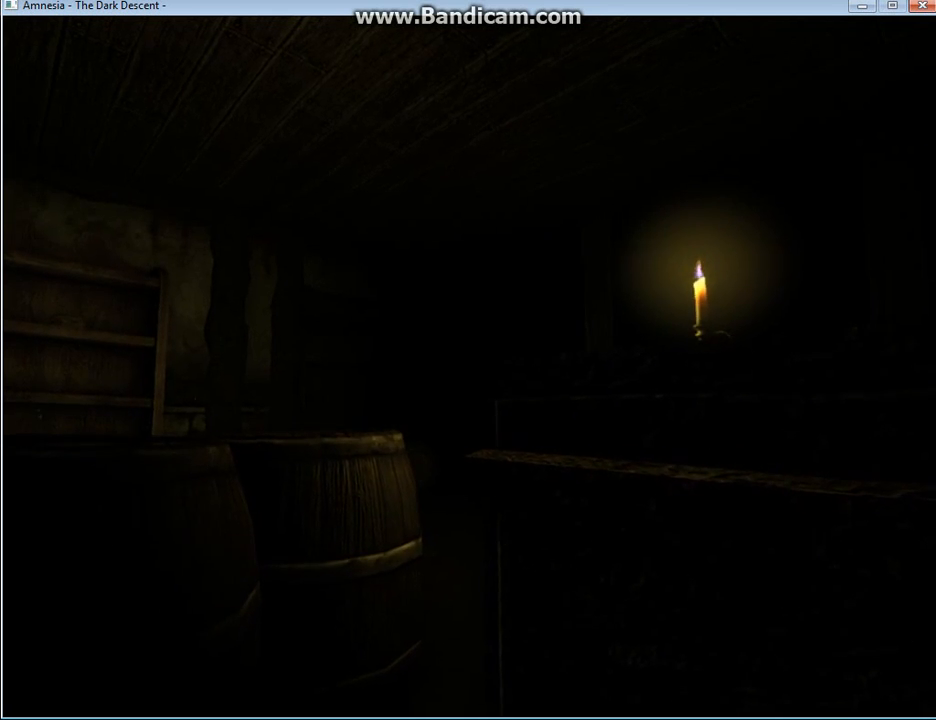
{"action": "key", "text": "Tab"}
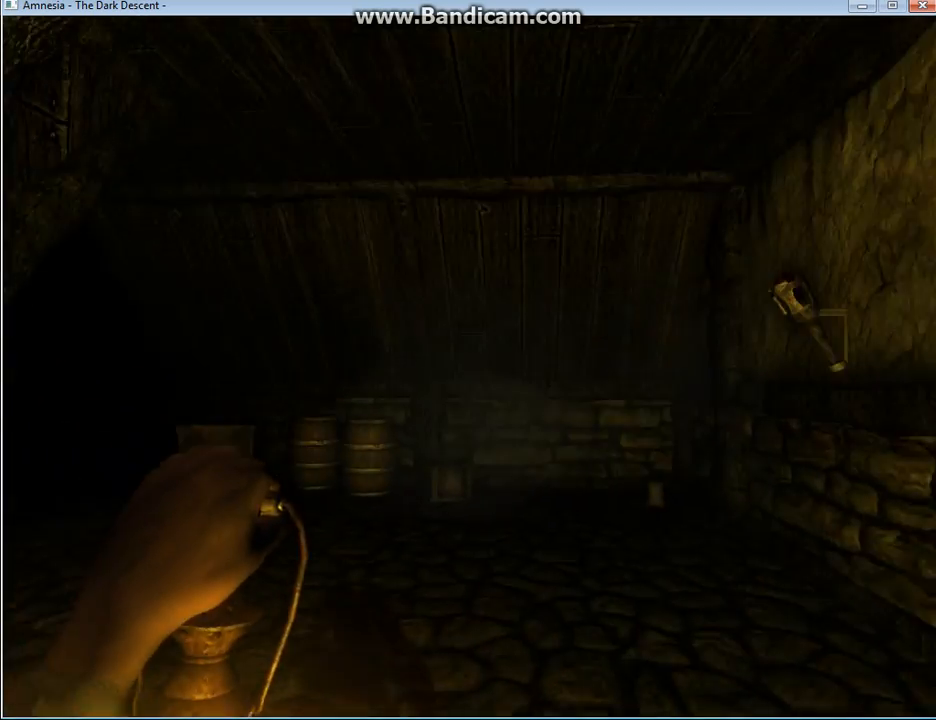
{"action": "mouse_move", "coordinate": [468, 360]}
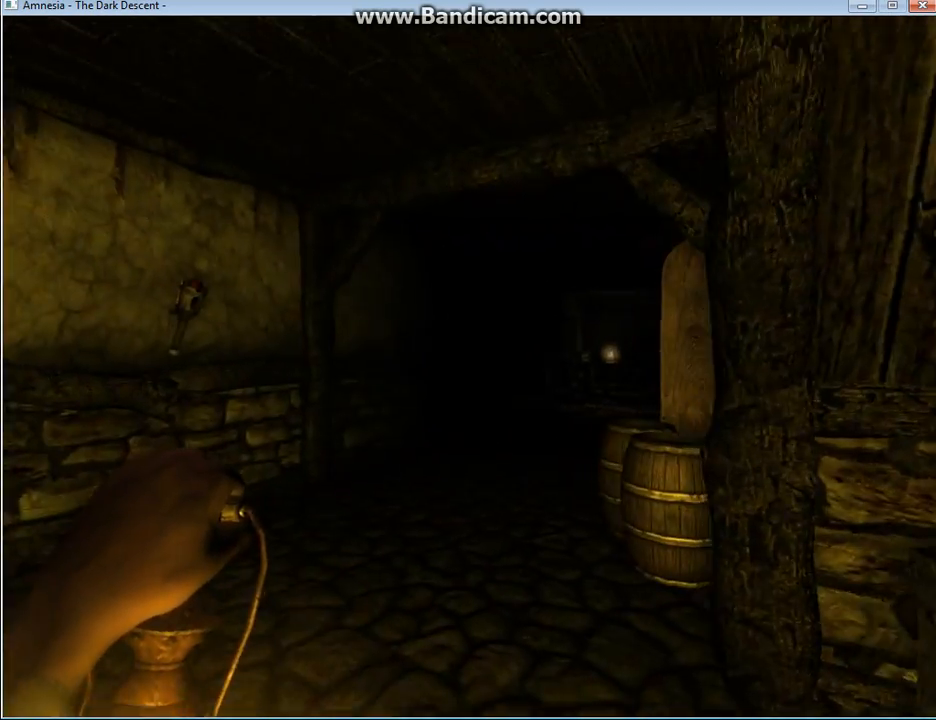